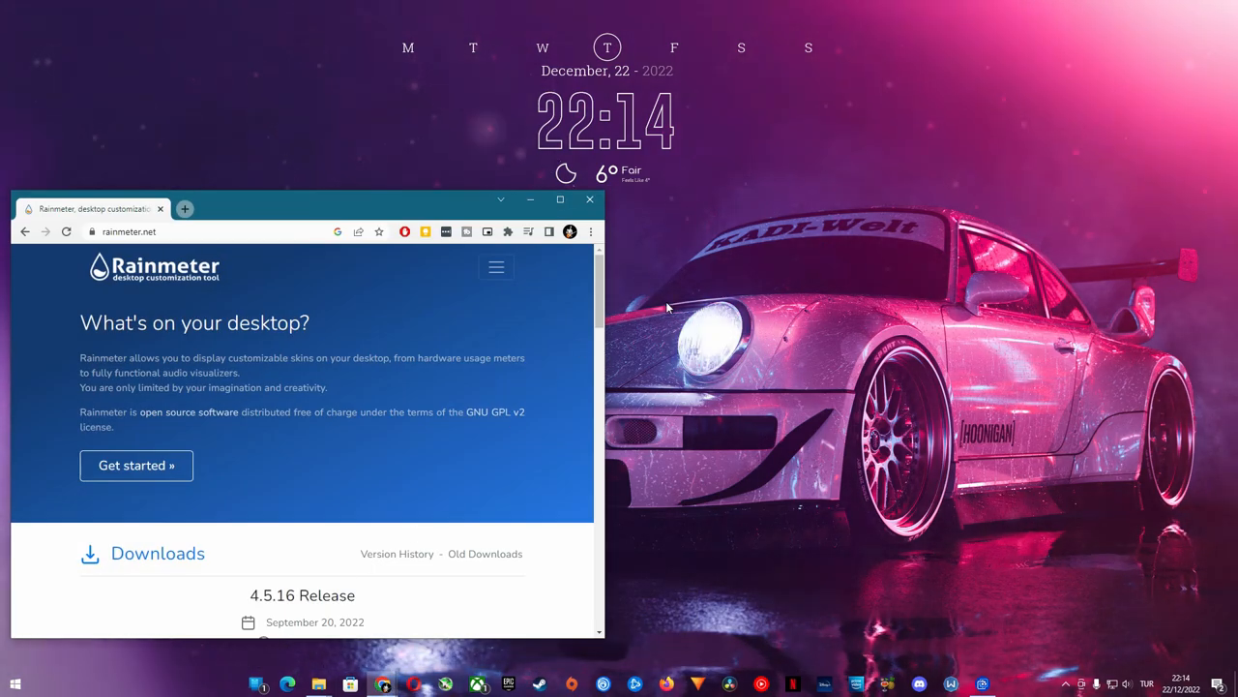
Scroll the rainmeter.net page down to the Rainmeter 4.5.16 download and back up
scroll(down, 3)
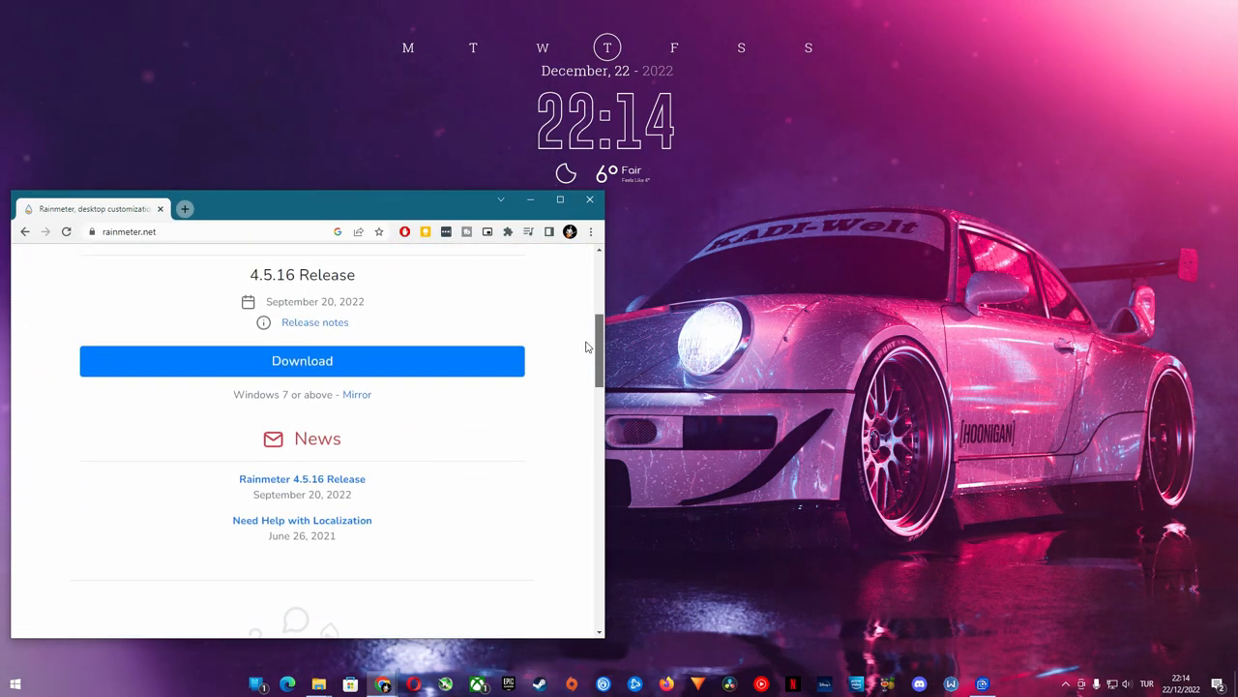
scroll(down, 3)
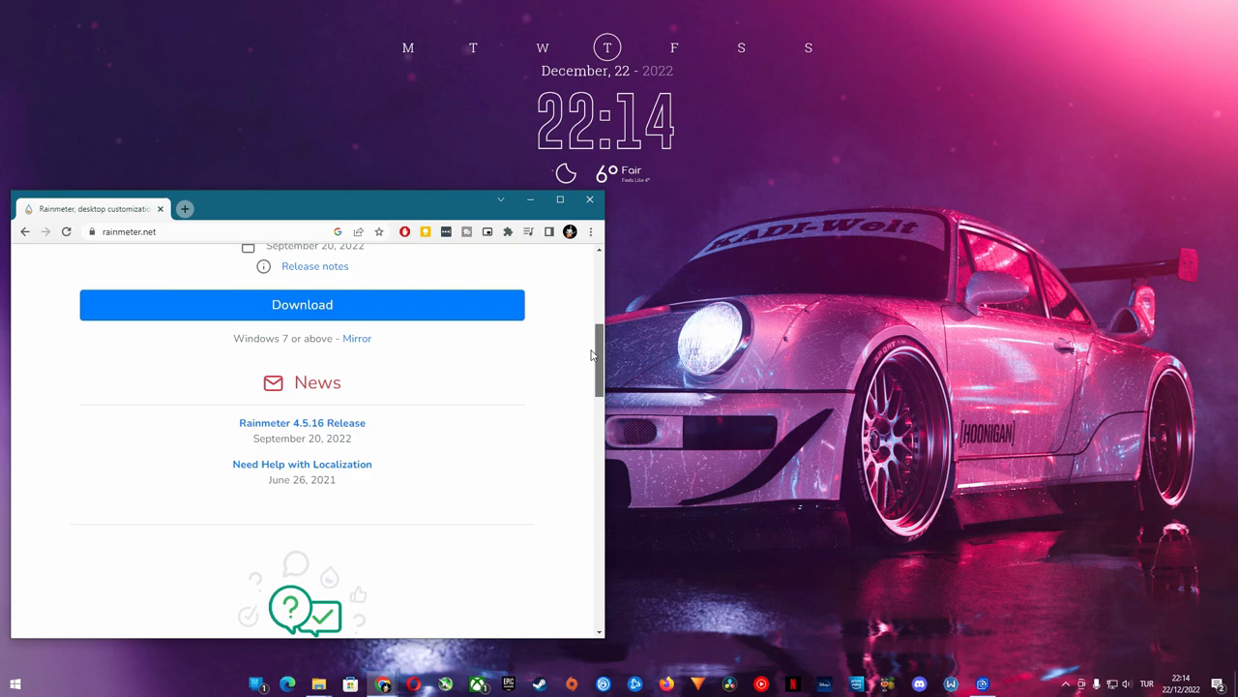
scroll(up, 3)
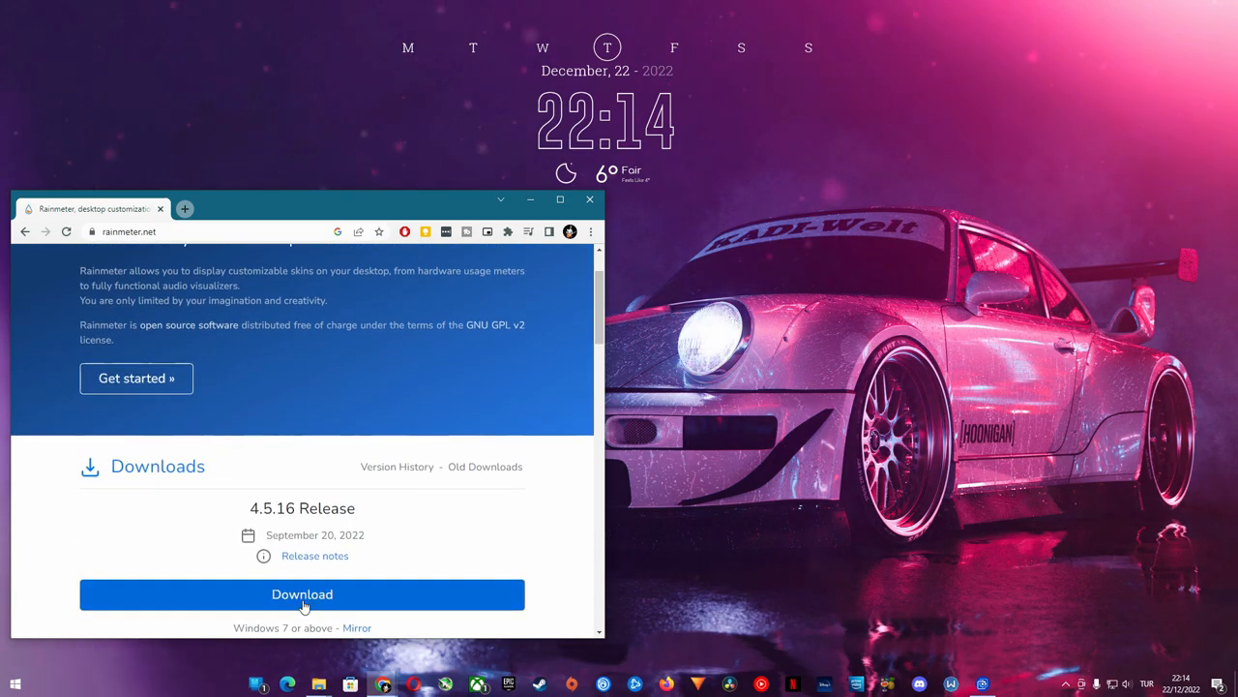
mouse_move(384, 684)
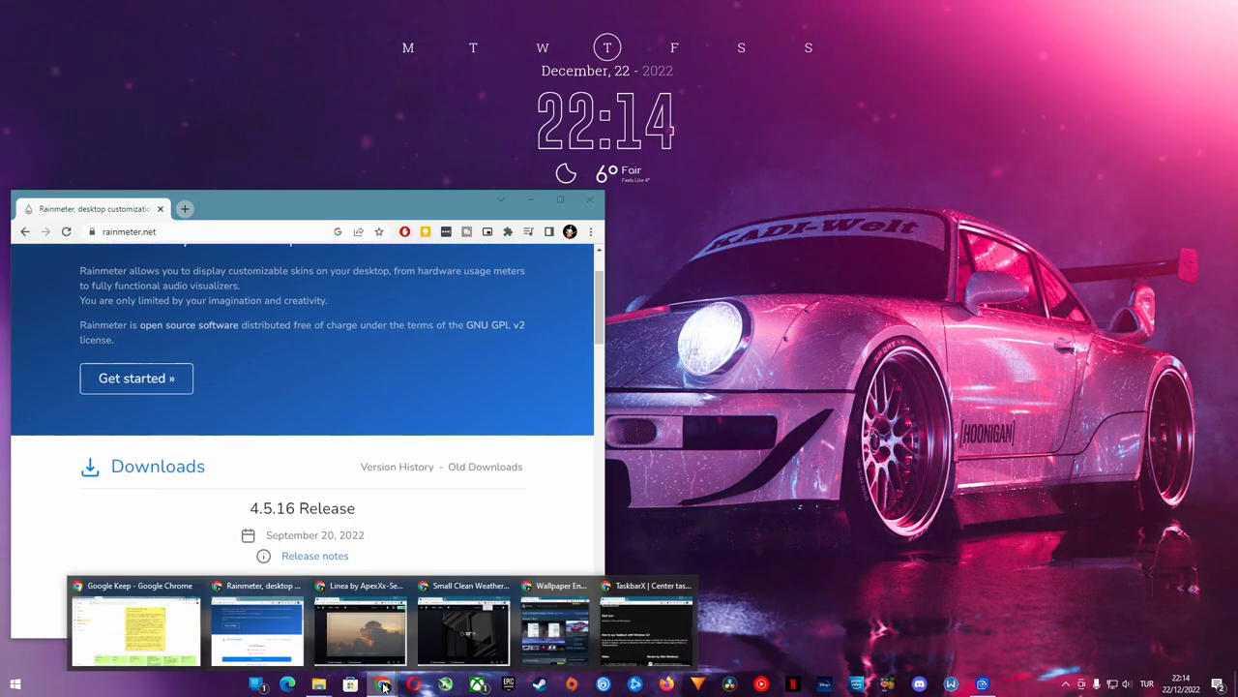
Bring up the Linea and TaskbarX page windows beside Rainmeter and scroll the TaskbarX page
click(359, 629)
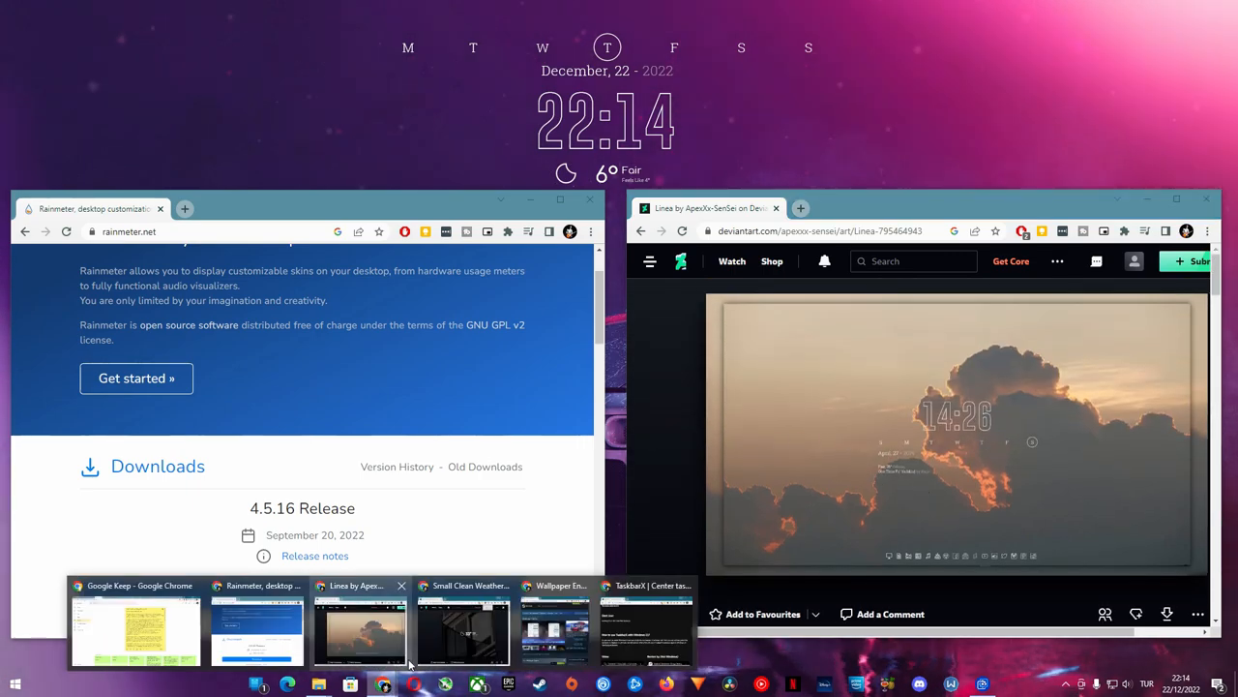
click(462, 629)
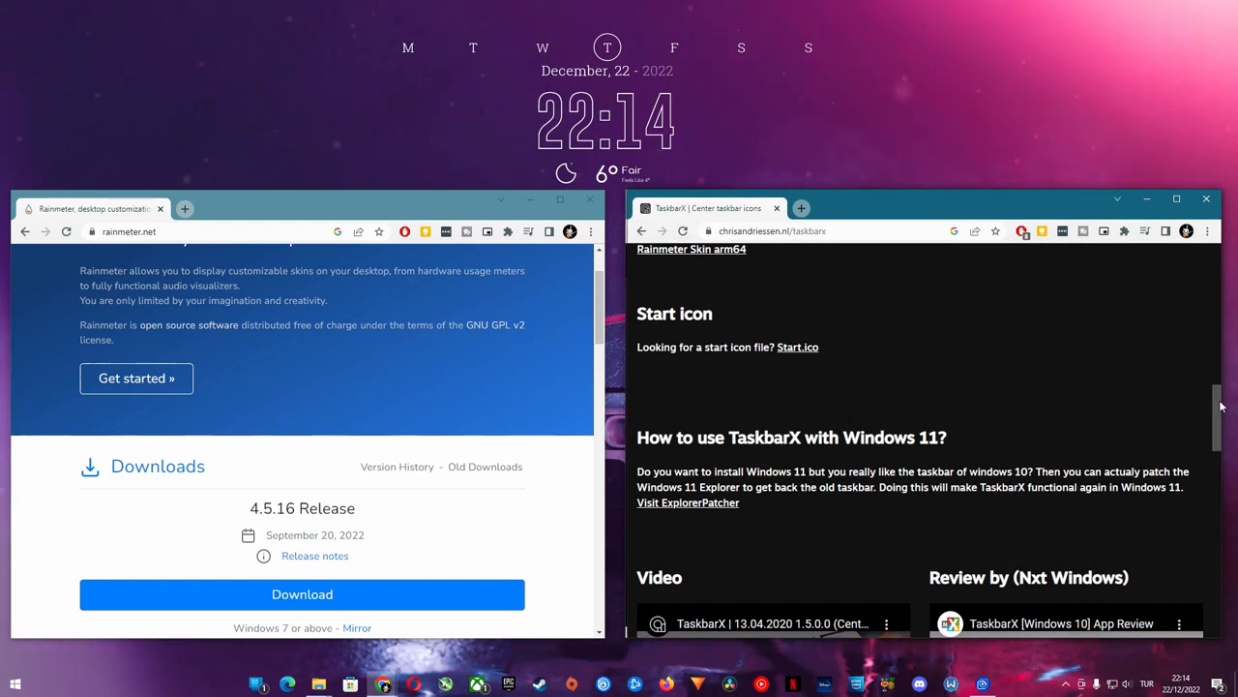
scroll(up, 3)
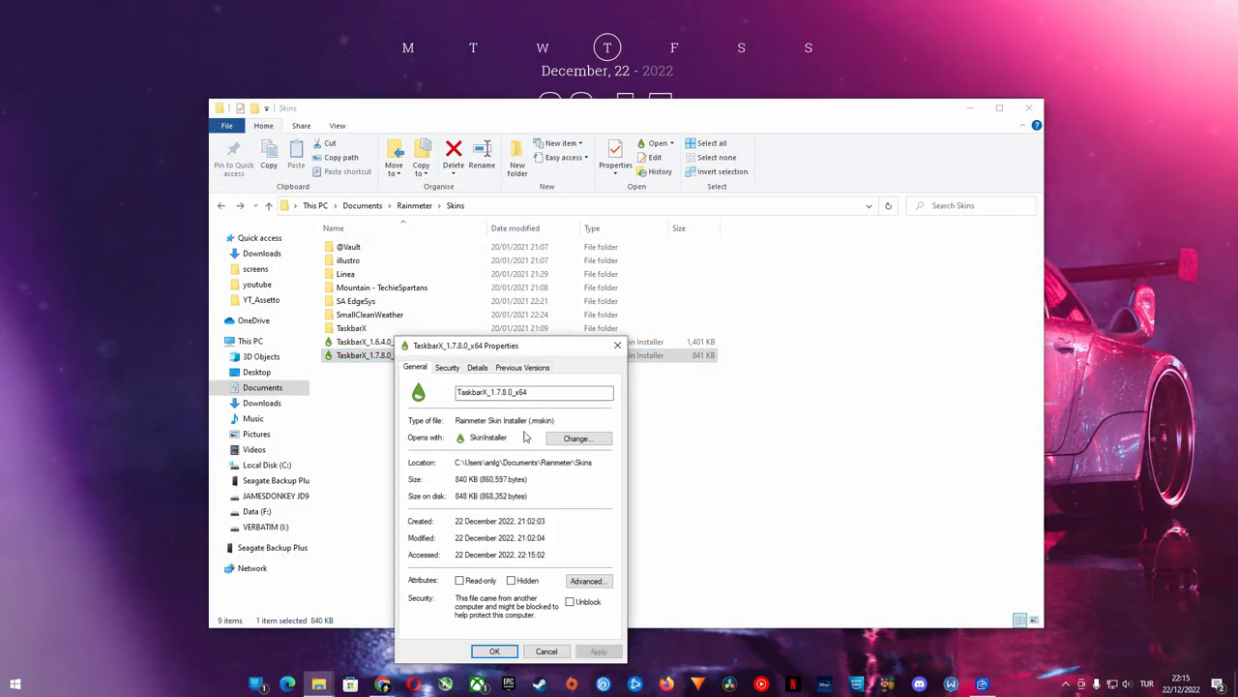
Dismiss the TaskbarX_1.7.8.0_x64.rmskin properties and install the package through the Skin Installer
click(494, 650)
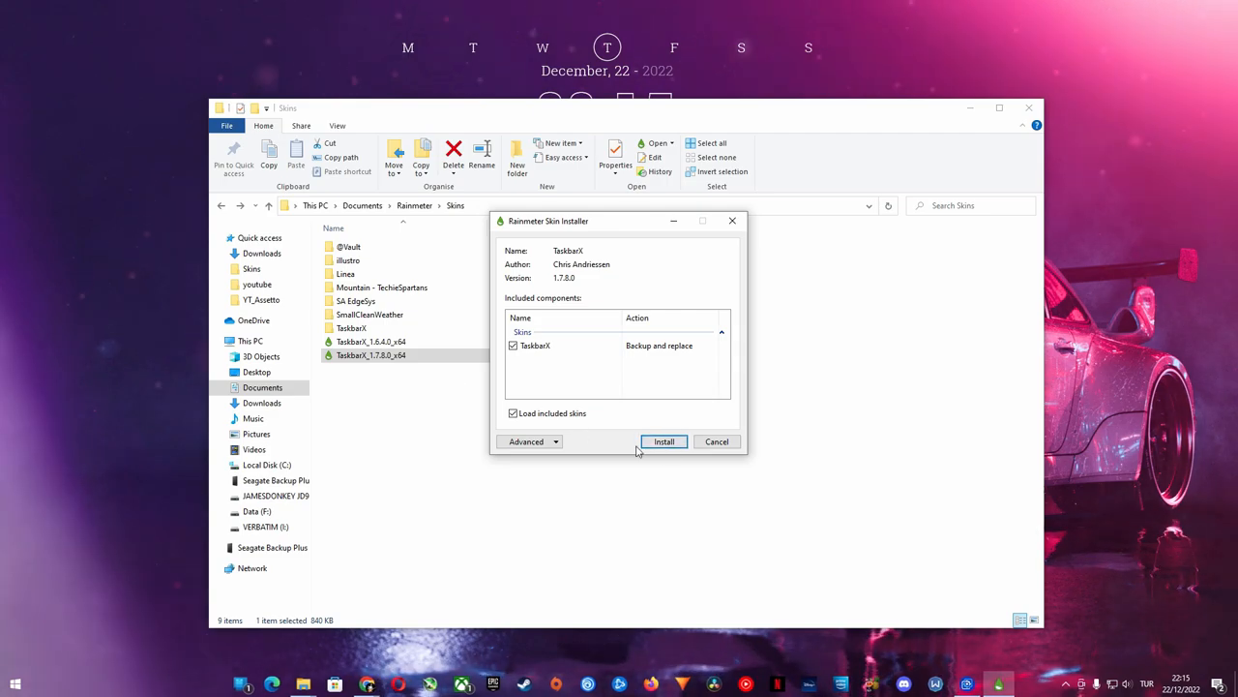
click(664, 441)
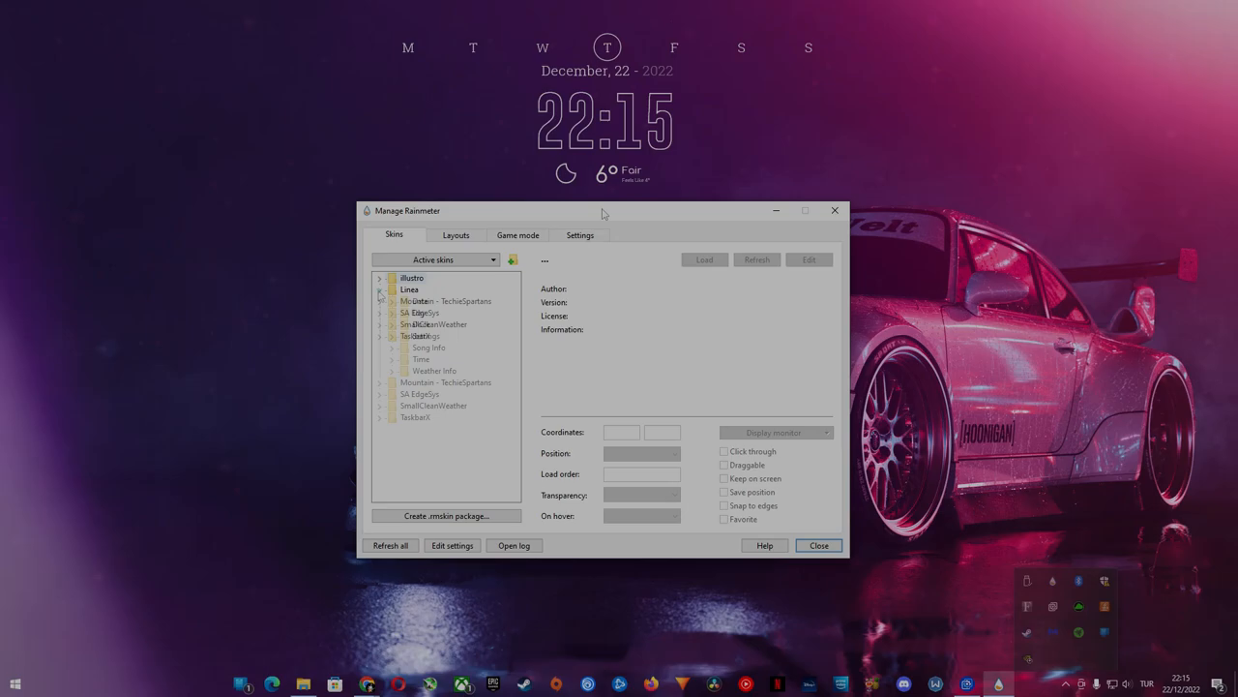
Close Manage Rainmeter, leaving the calendar, clock and weather skins on the desktop
click(438, 336)
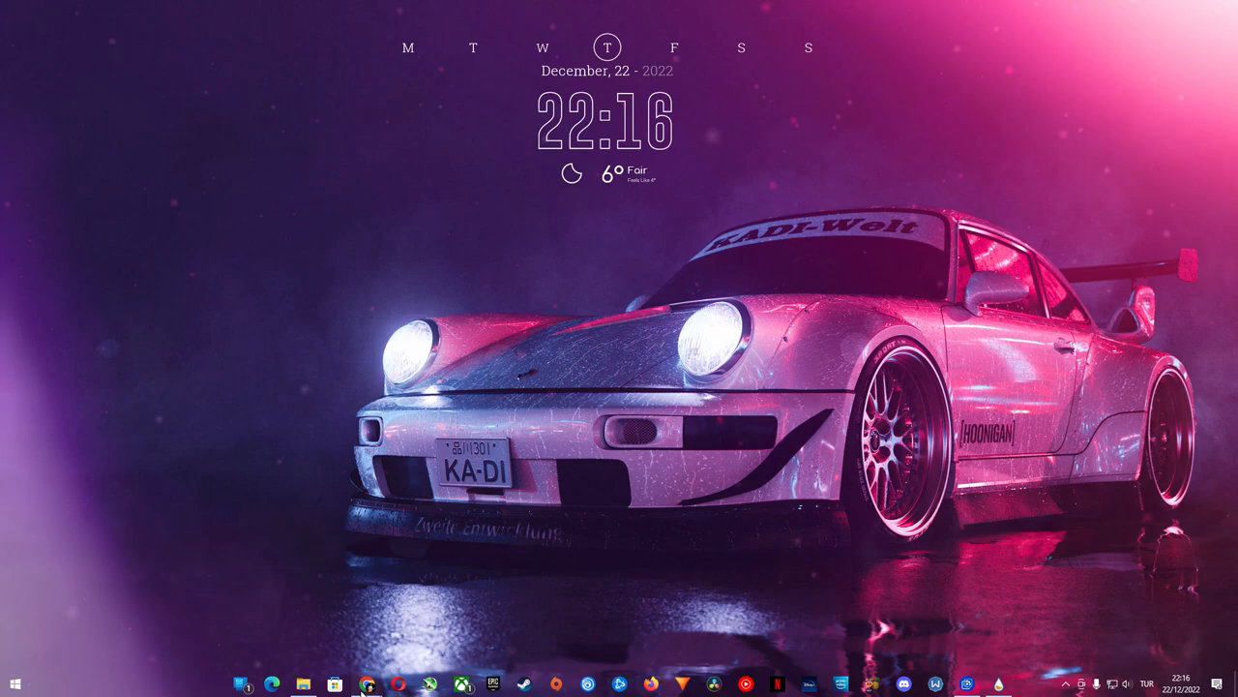
Bring up the Wallpaper Engine Steam page and scroll to its 39,99 TL purchase section
click(367, 684)
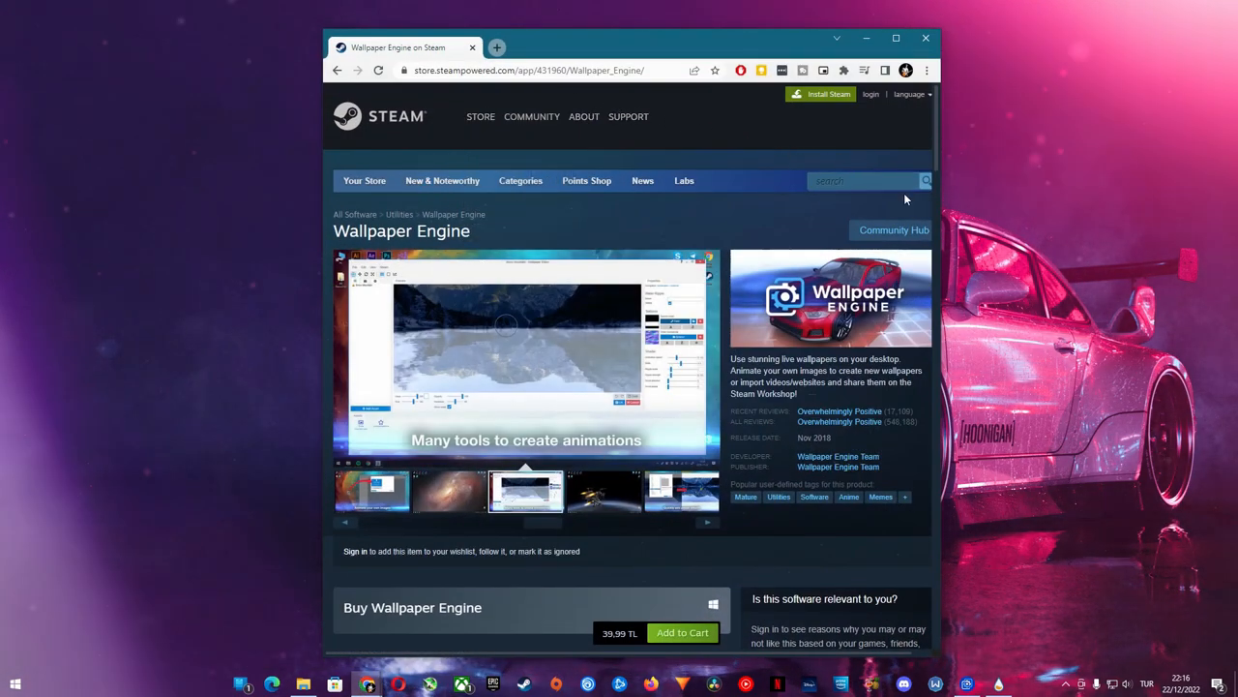
scroll(down, 3)
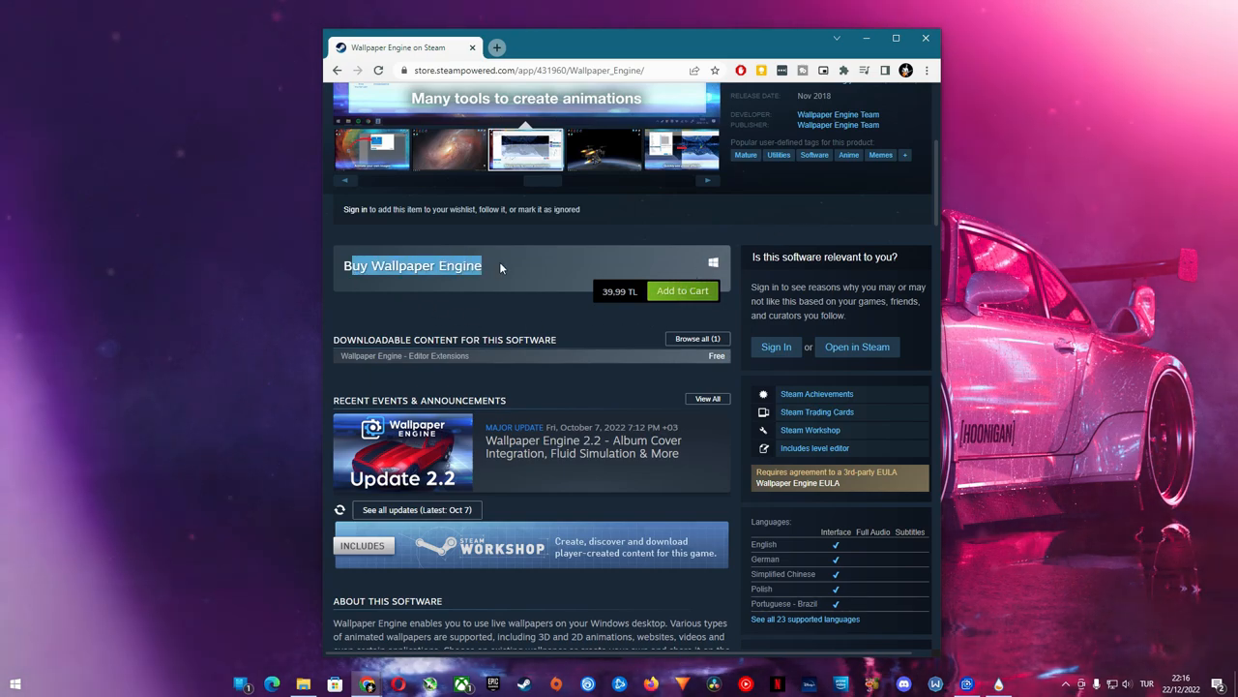
scroll(up, 3)
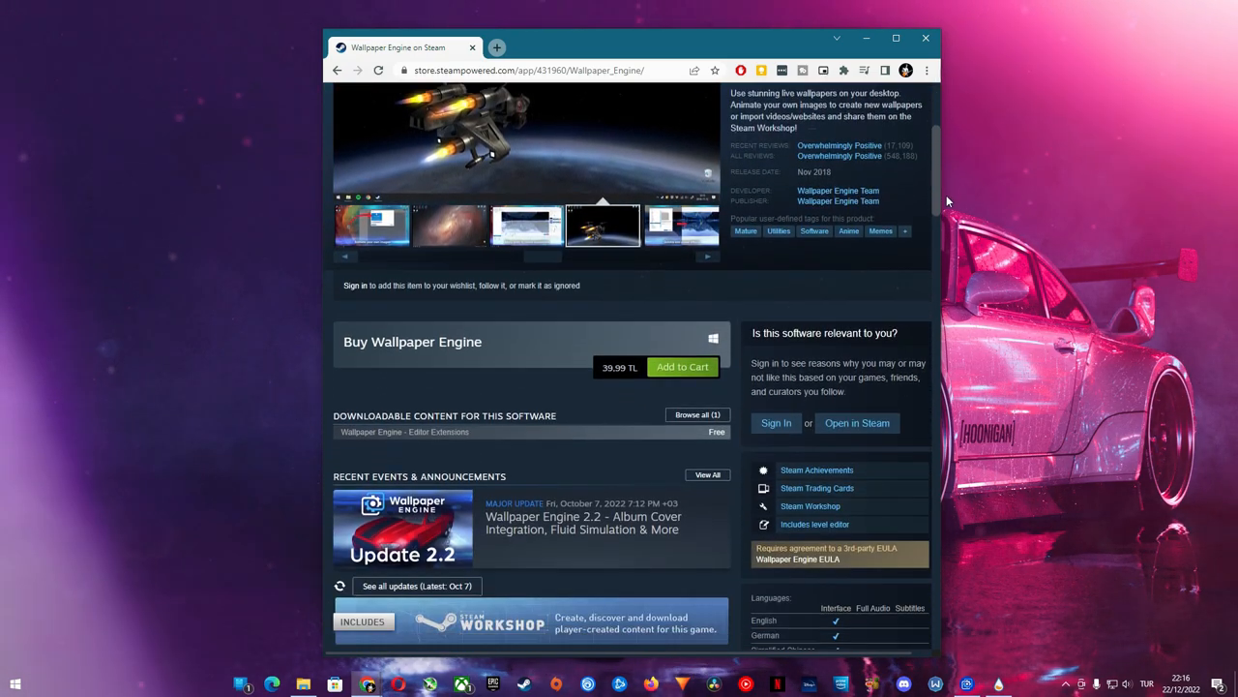
scroll(down, 3)
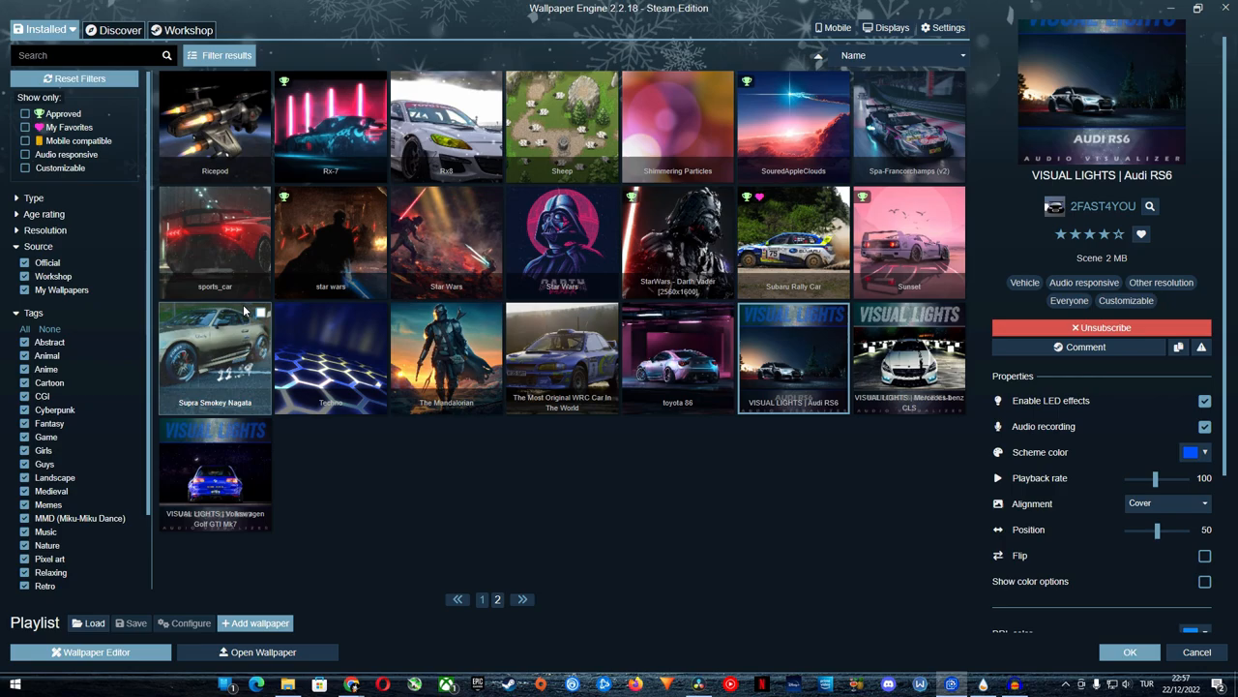
Show only My Favorites among installed wallpapers, then move on to Workshop wallpapers
click(482, 599)
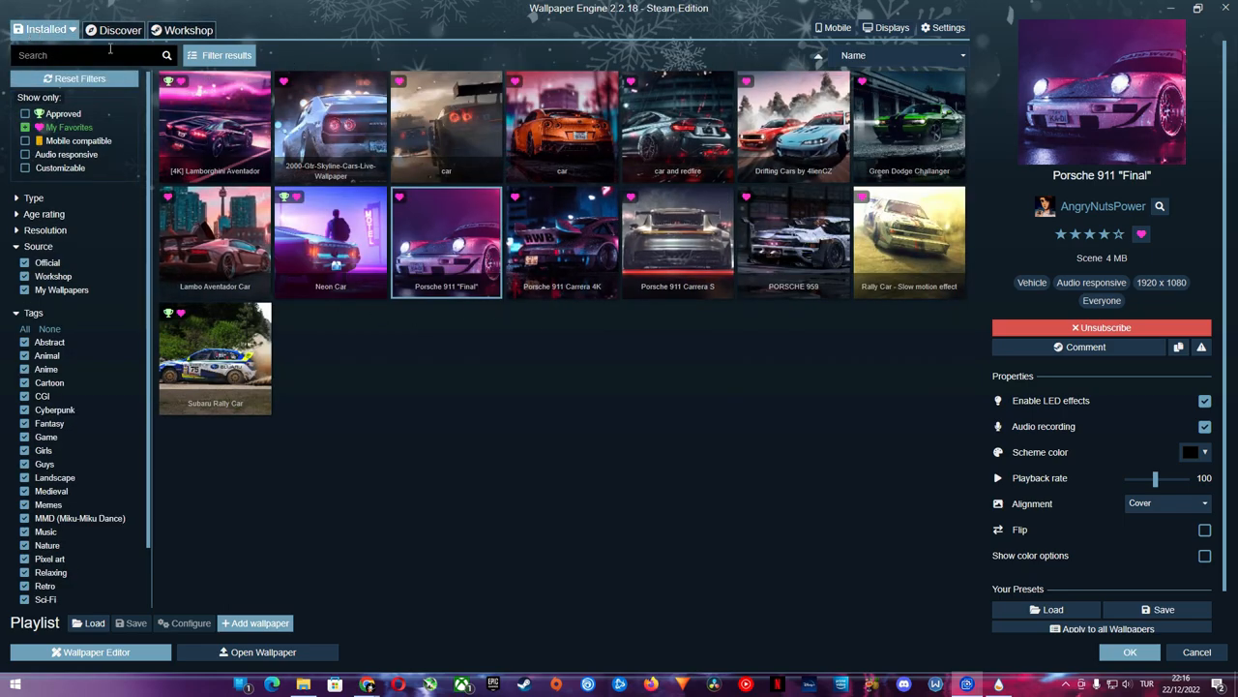
click(120, 30)
text(car)
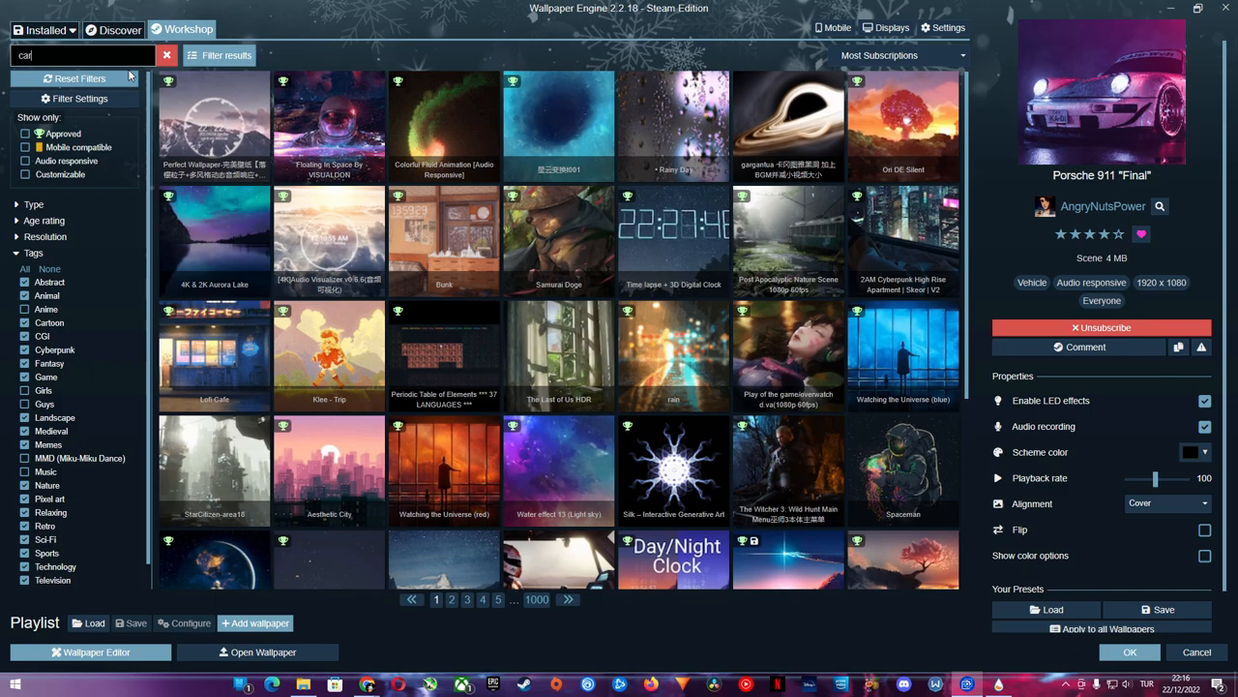
Clear the 'car' Workshop search and bring up the Performance settings
click(166, 55)
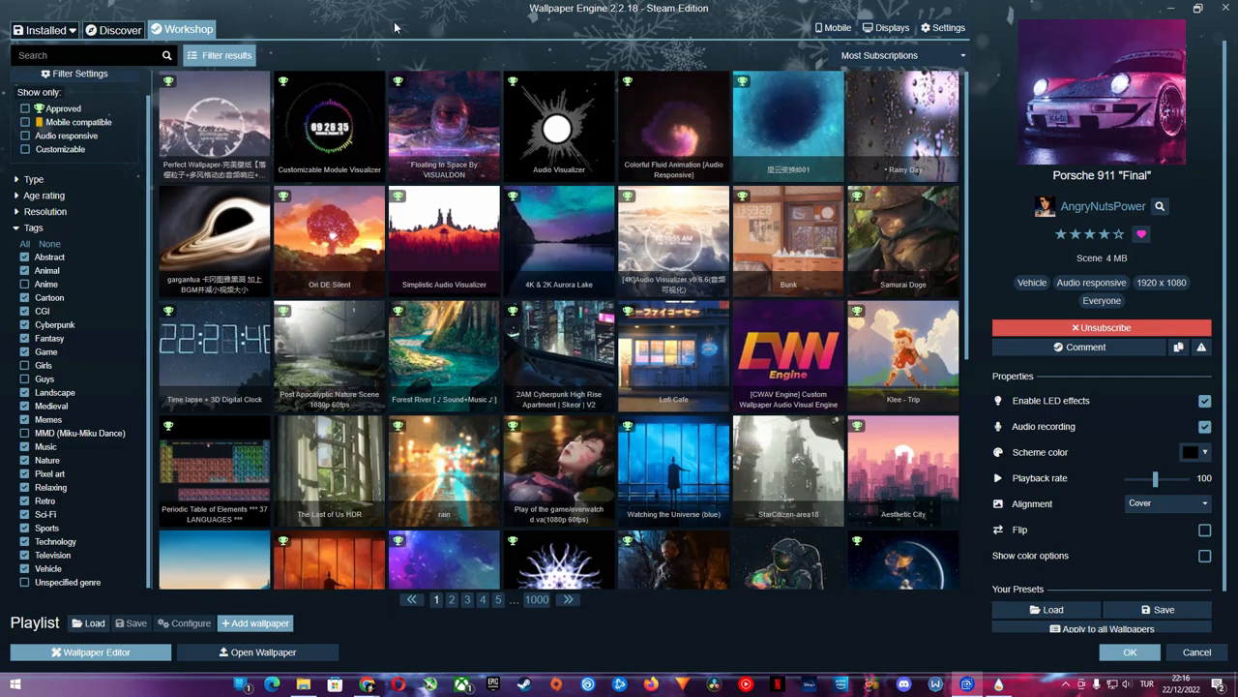
click(942, 28)
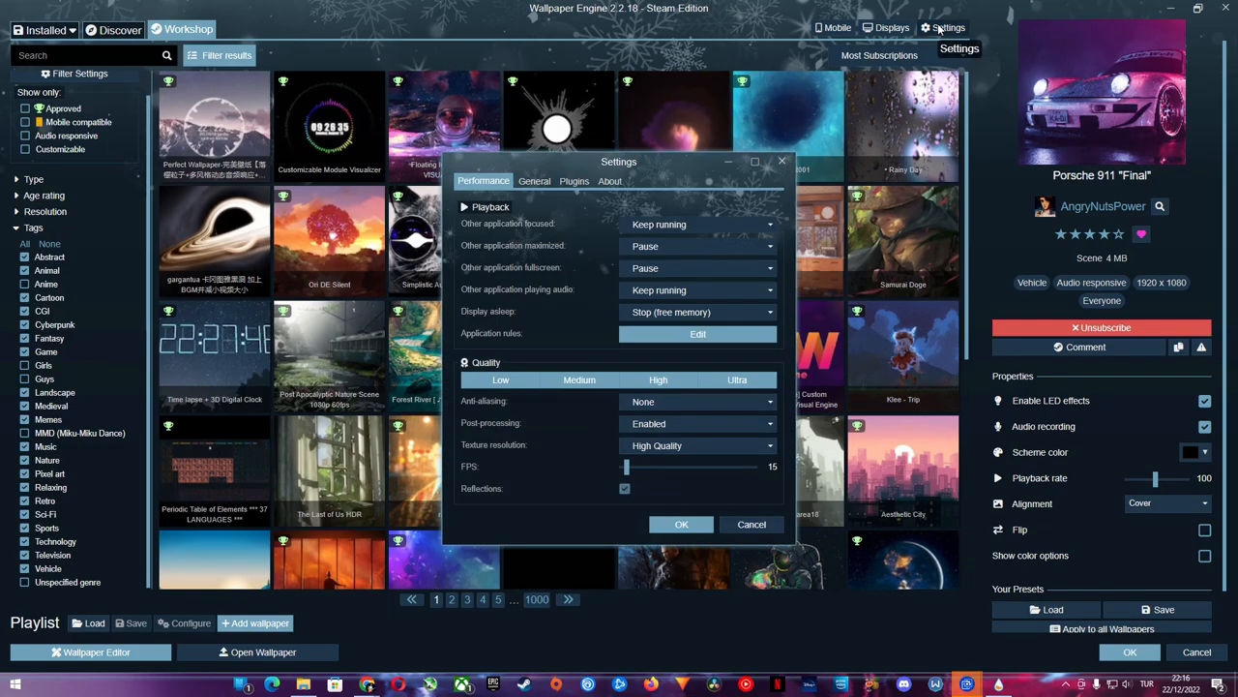